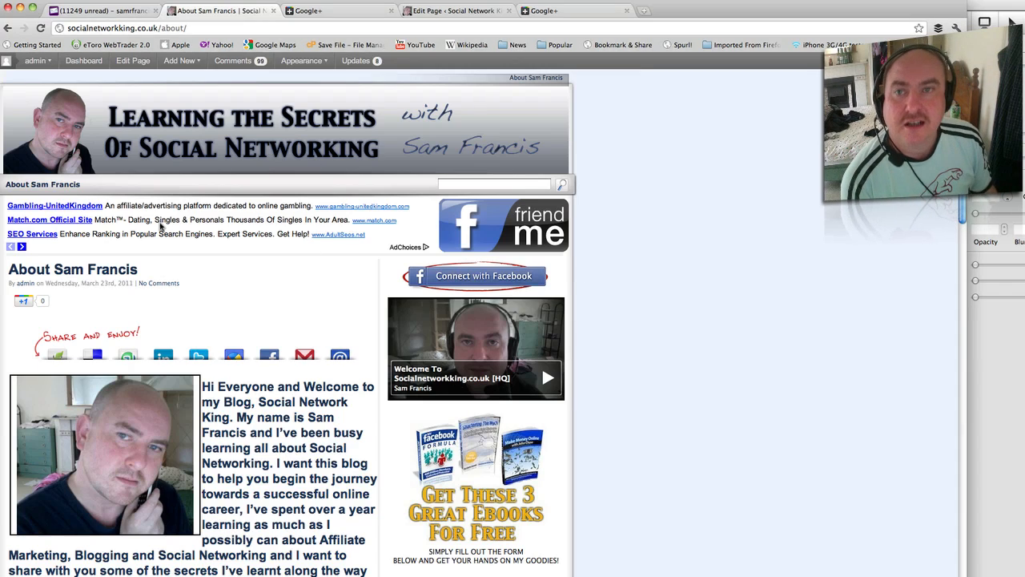
pyautogui.moveTo(229, 168)
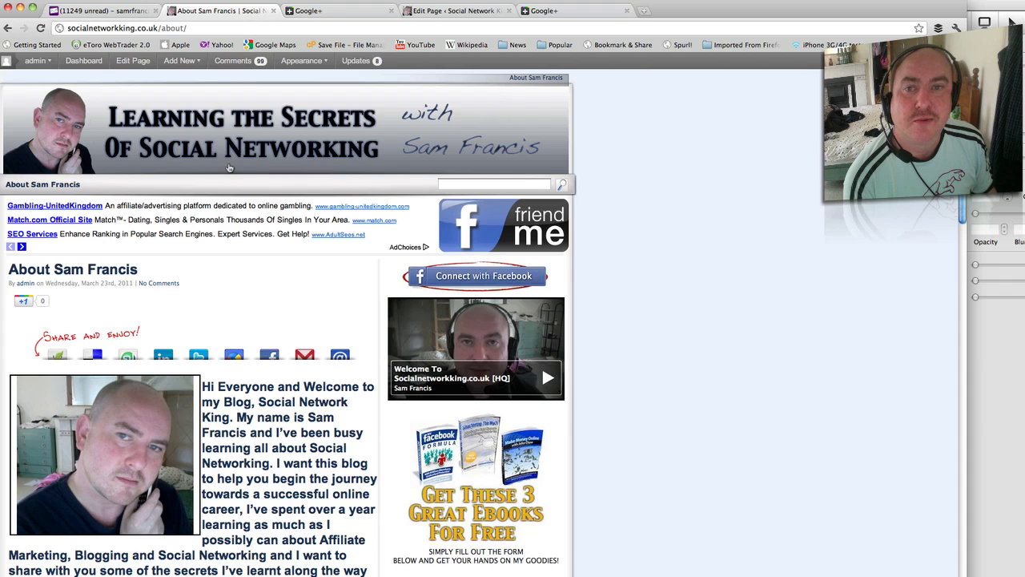
pyautogui.moveTo(551, 169)
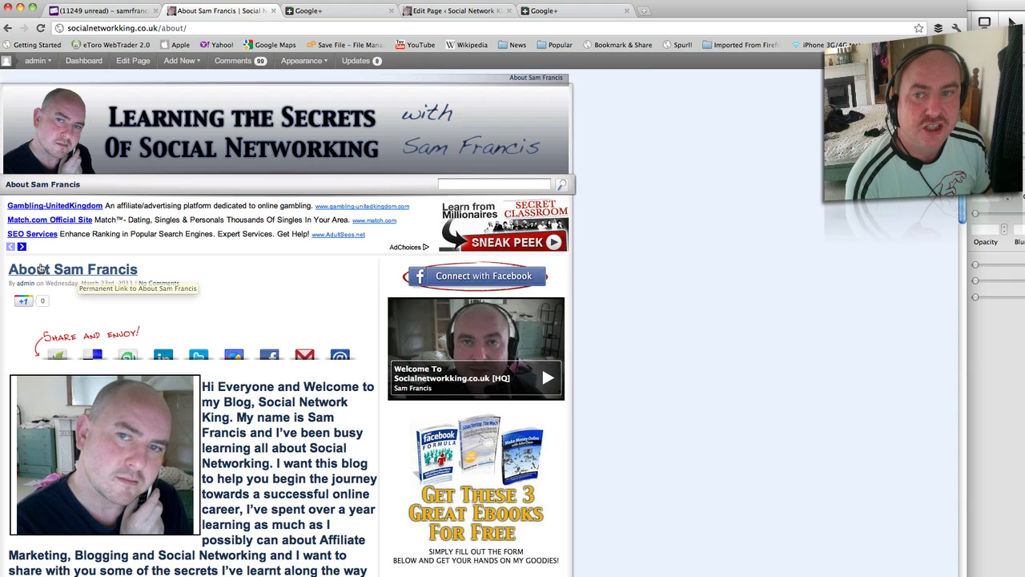
pyautogui.moveTo(125, 313)
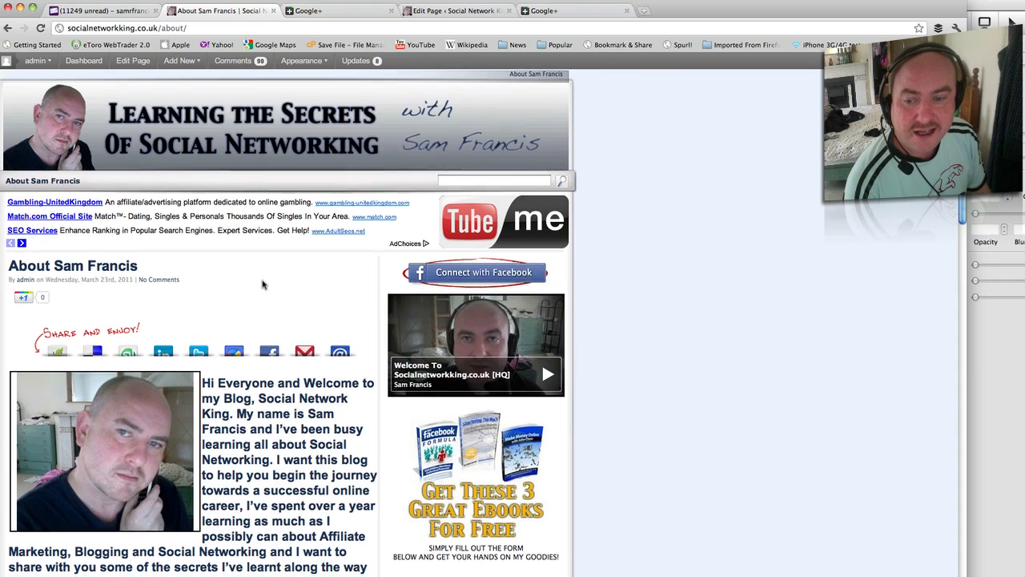
# Step: Review the Google+ profile's existing About Sam Francis link and leave it unchanged
pyautogui.scroll(-3)
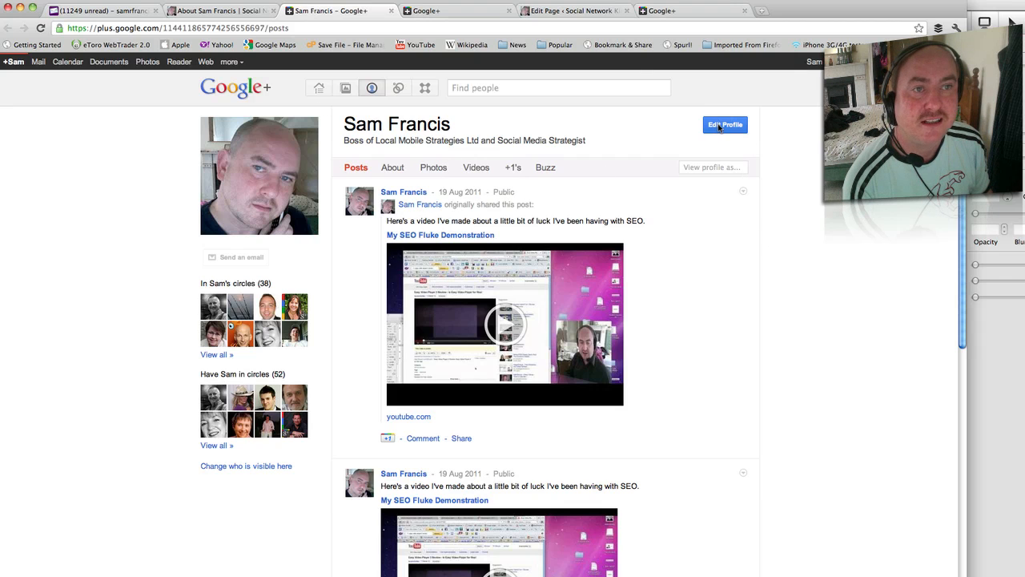
pyautogui.click(724, 125)
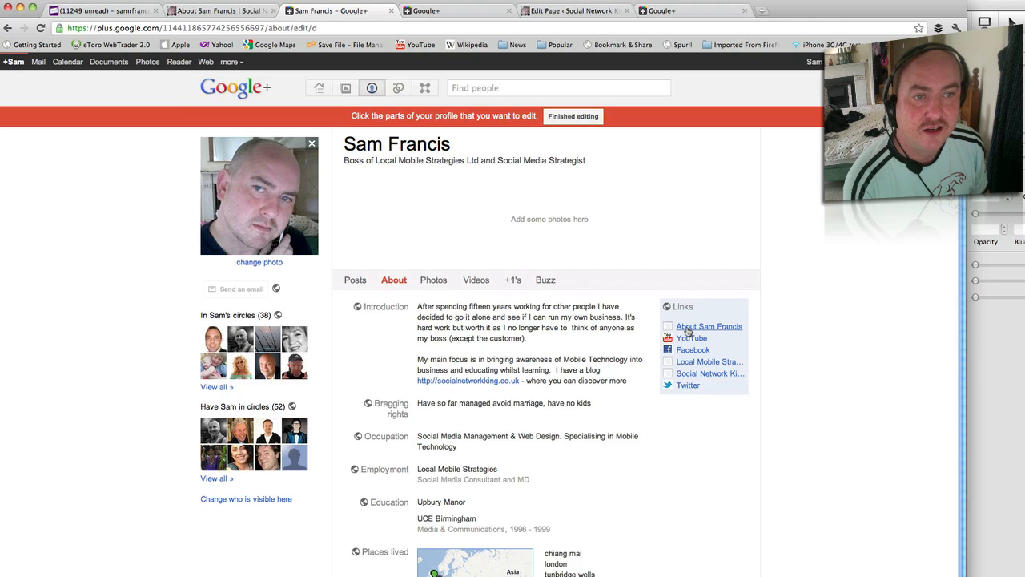
pyautogui.moveTo(708, 327)
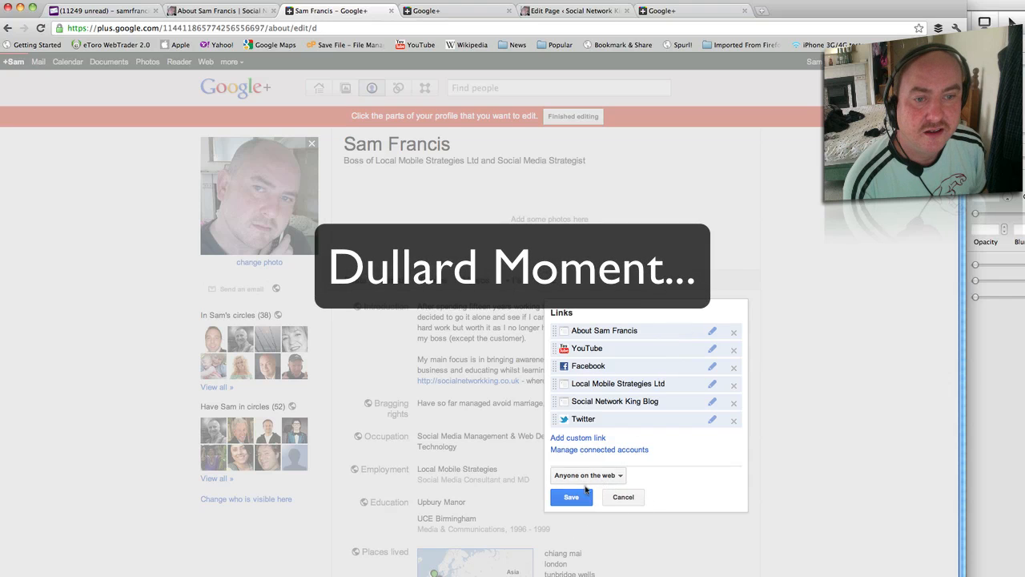
pyautogui.moveTo(614, 487)
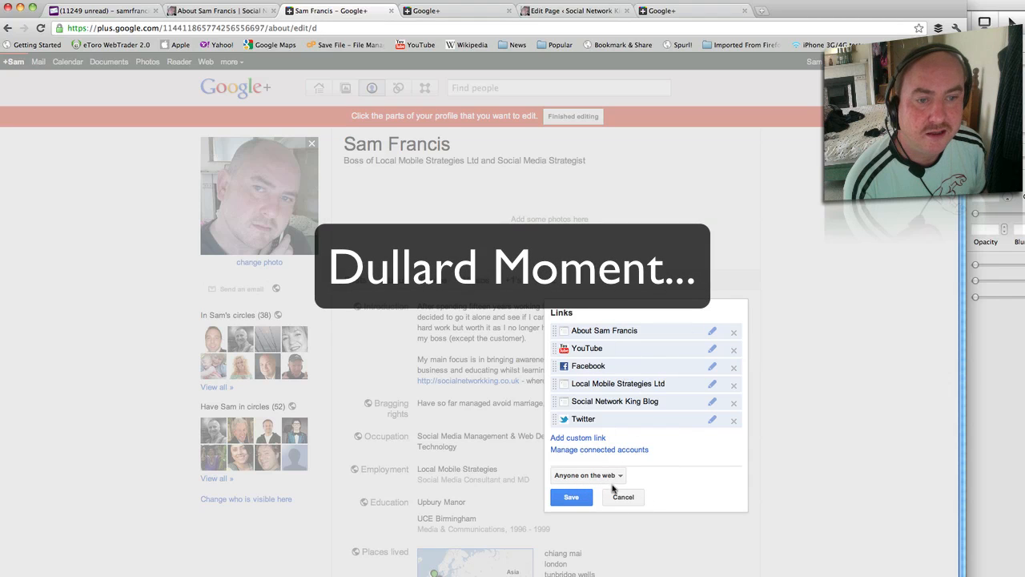
pyautogui.moveTo(737, 330)
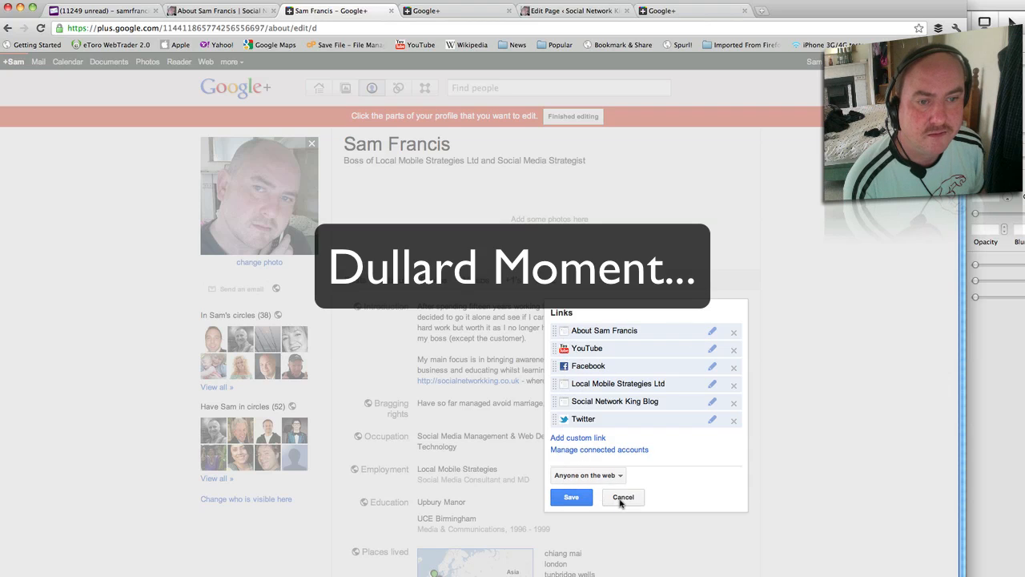
pyautogui.click(623, 497)
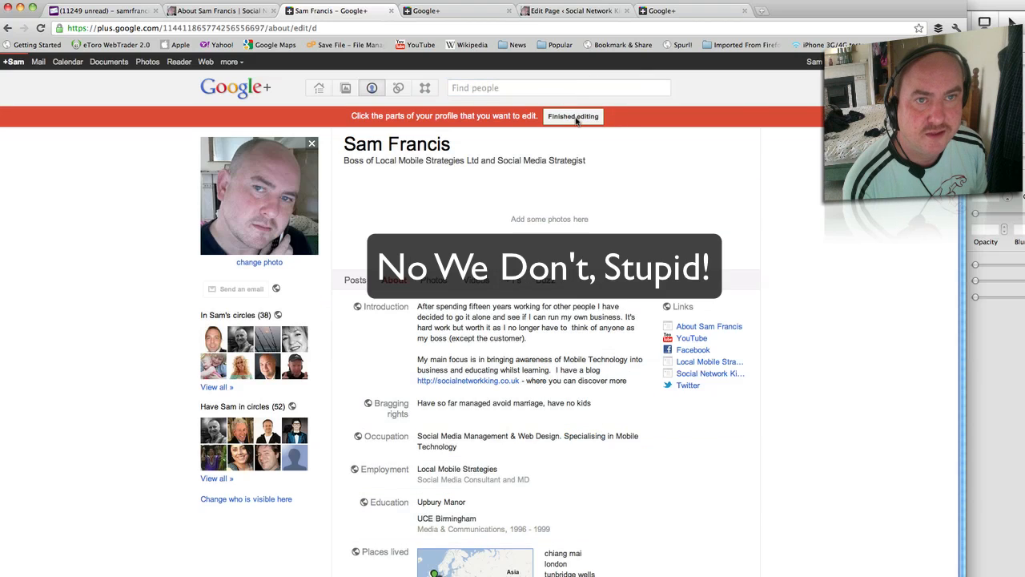
# Step: View the Social Network King blog home page and look through its recent posts
pyautogui.click(573, 115)
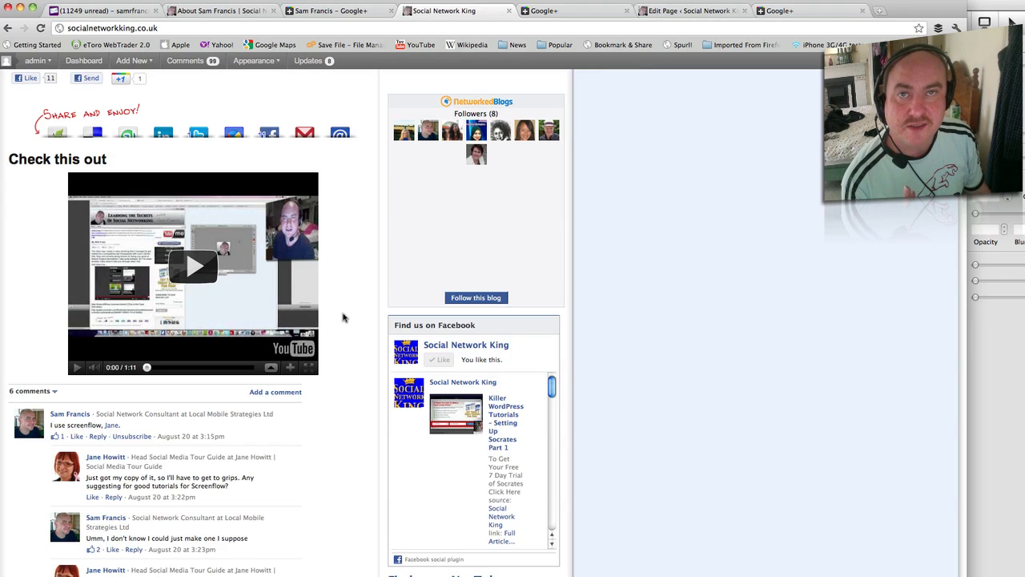
pyautogui.scroll(-3)
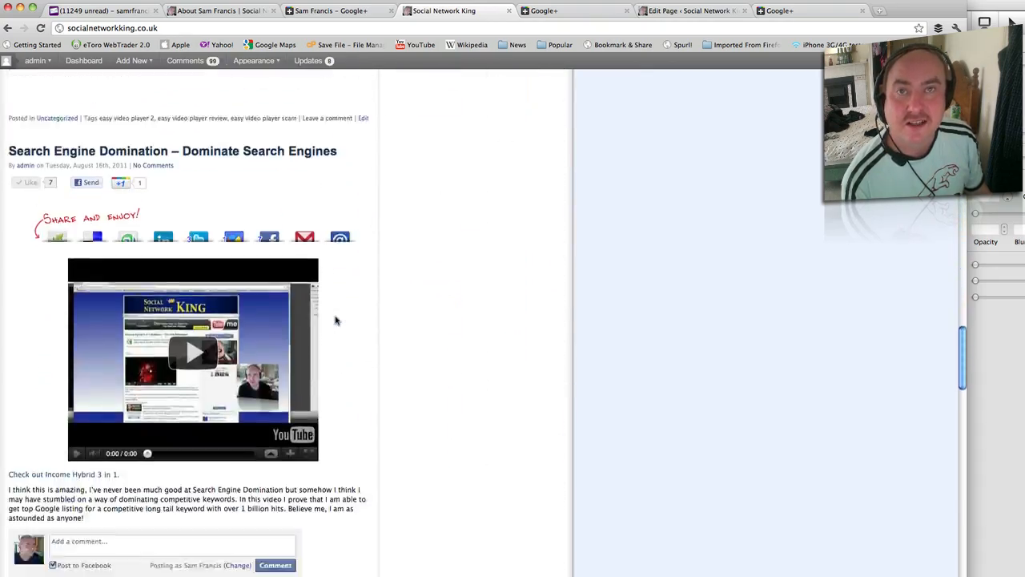
pyautogui.scroll(-3)
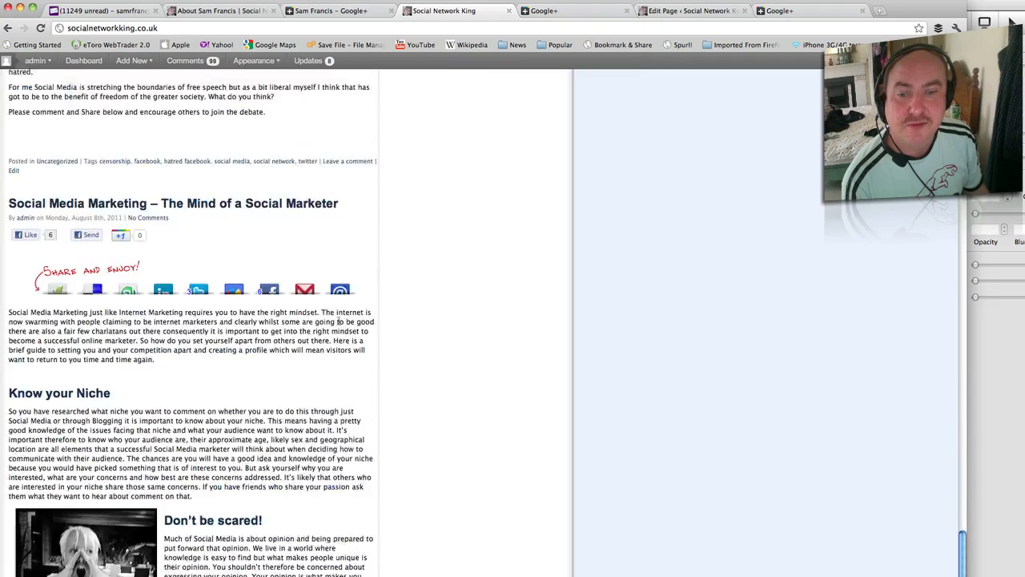
pyautogui.scroll(-3)
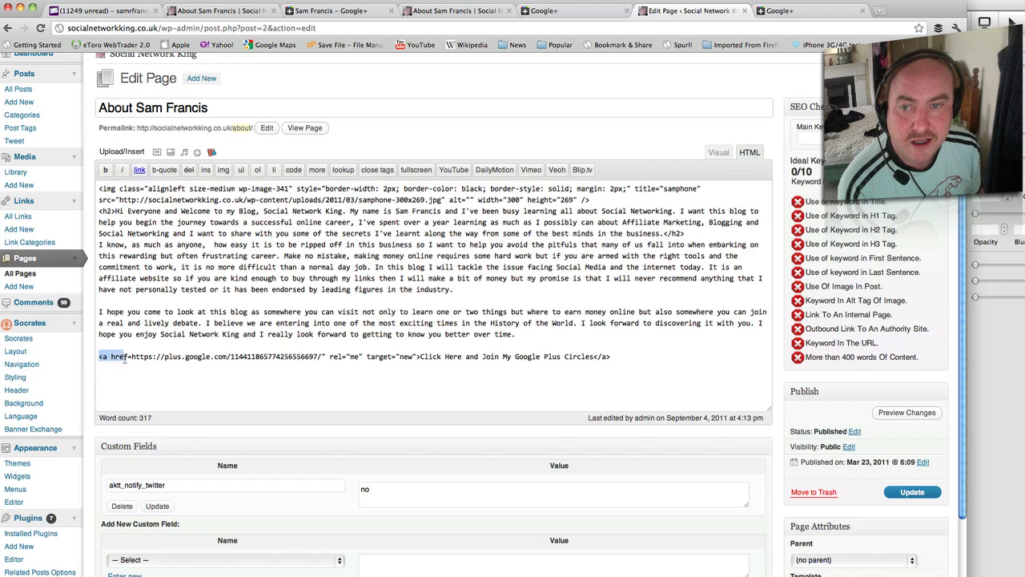
# Step: Highlight the About page's Google+ anchor with rel="me", then return to the Google+ profile
pyautogui.moveTo(99, 355); pyautogui.dragTo(317, 356)
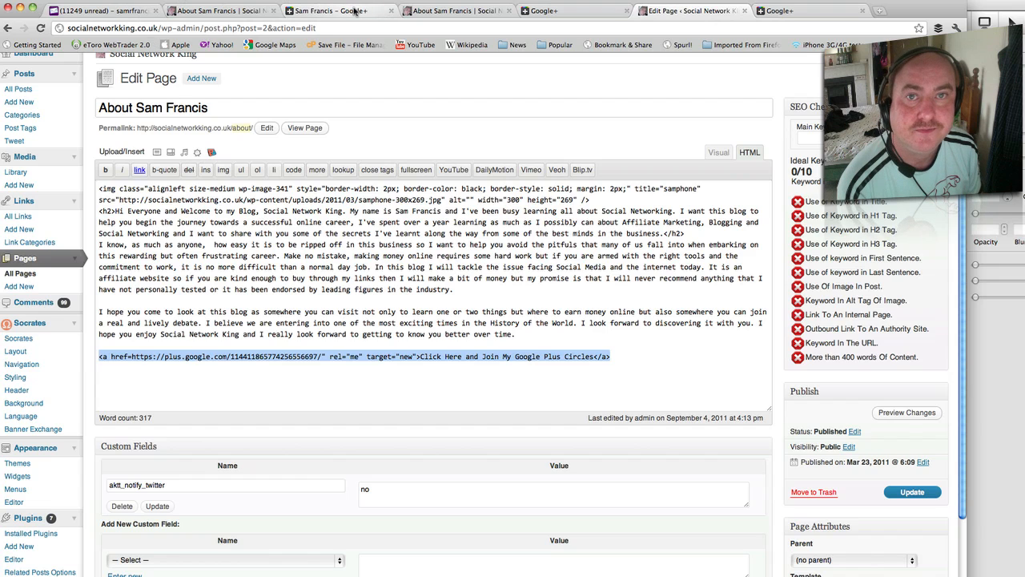
pyautogui.click(329, 10)
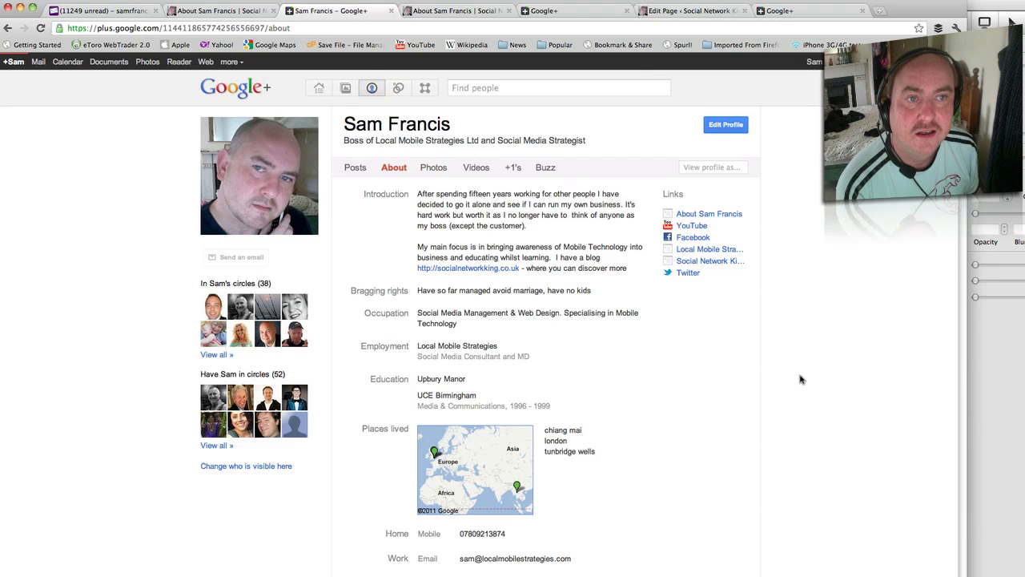
# Step: Mark the About Sam Francis link as 'This page is specifically about me' and save the profile
pyautogui.click(724, 125)
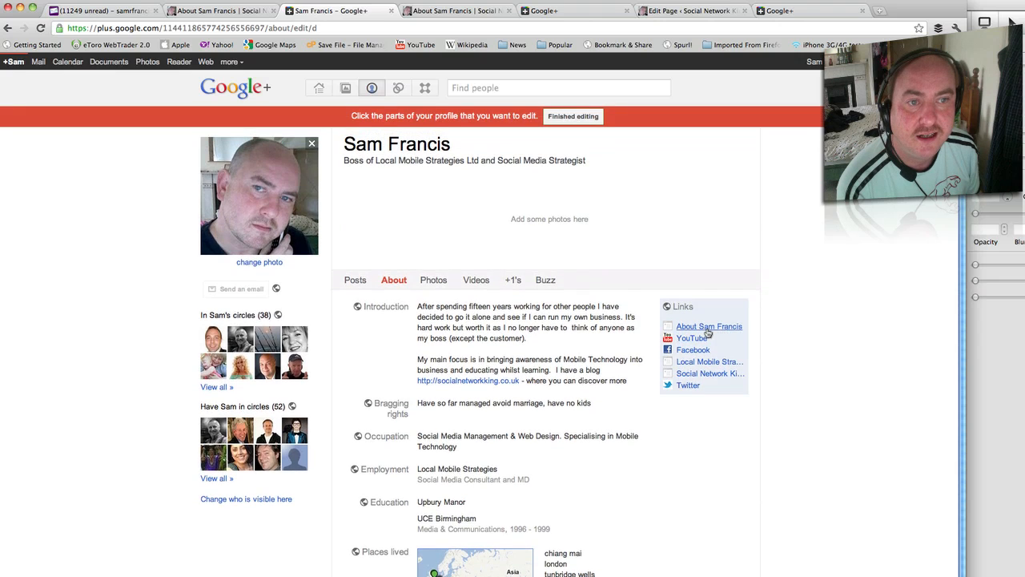
pyautogui.click(682, 305)
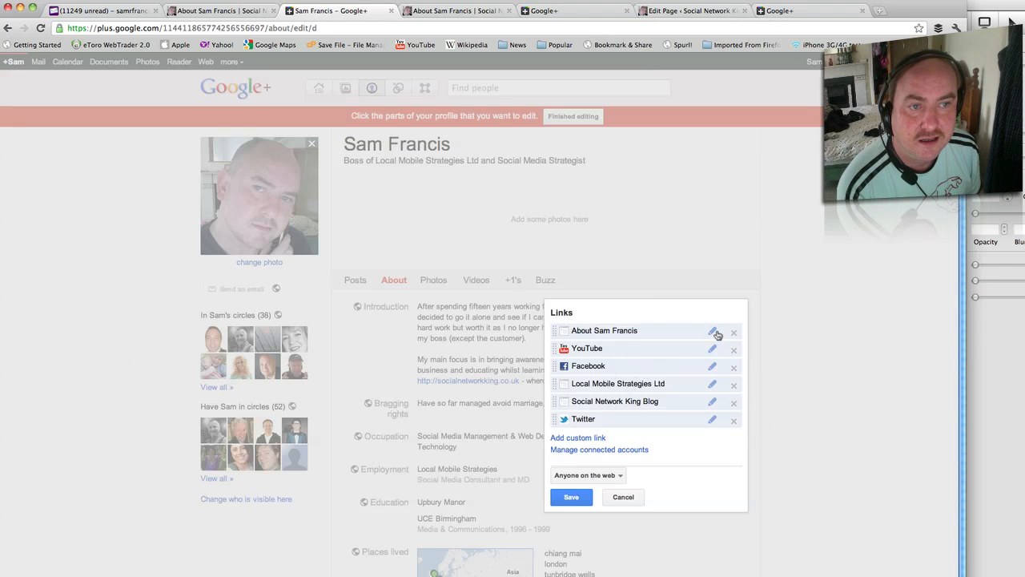
pyautogui.click(712, 332)
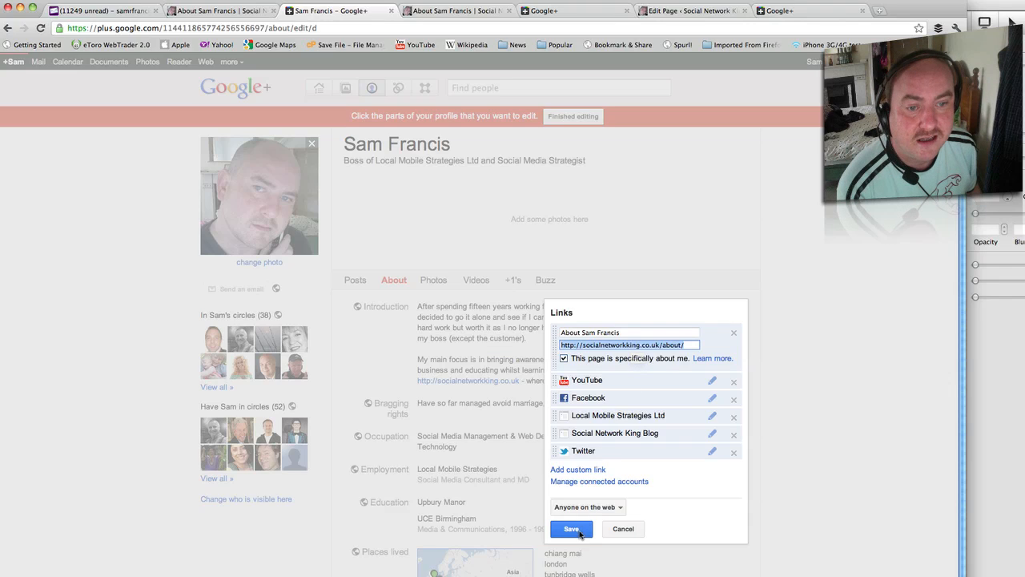
pyautogui.click(571, 528)
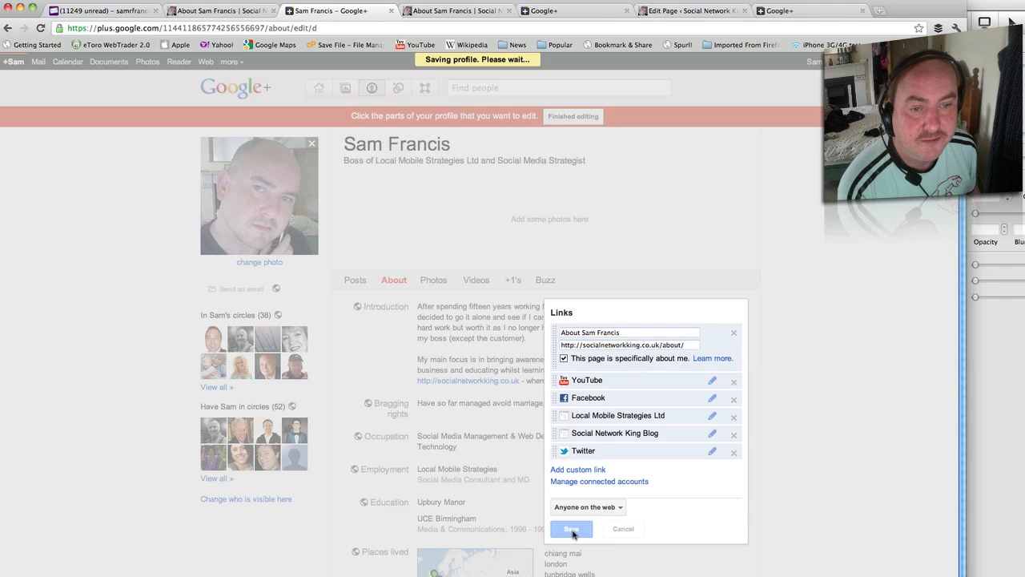
pyautogui.click(571, 529)
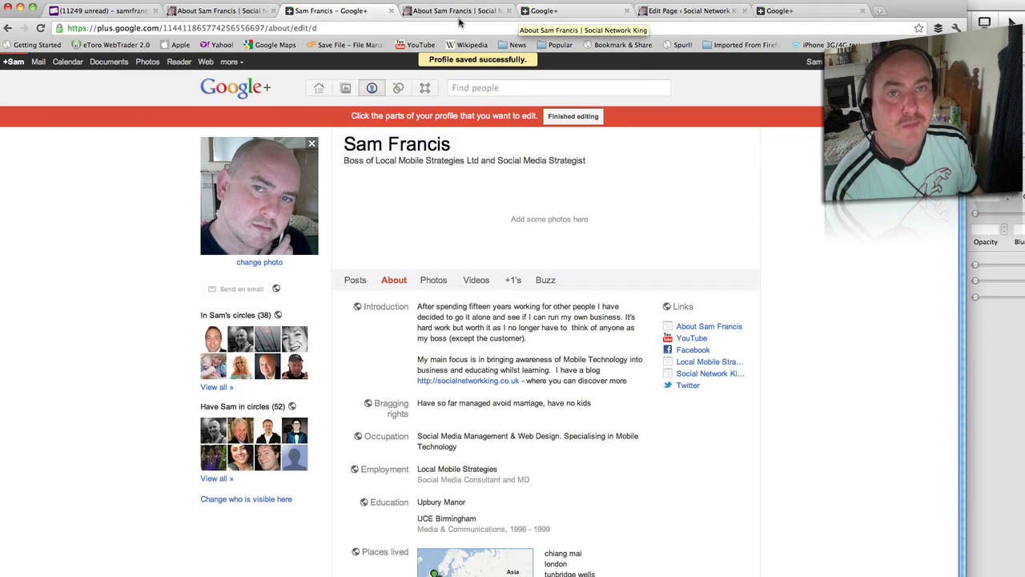
pyautogui.click(691, 9)
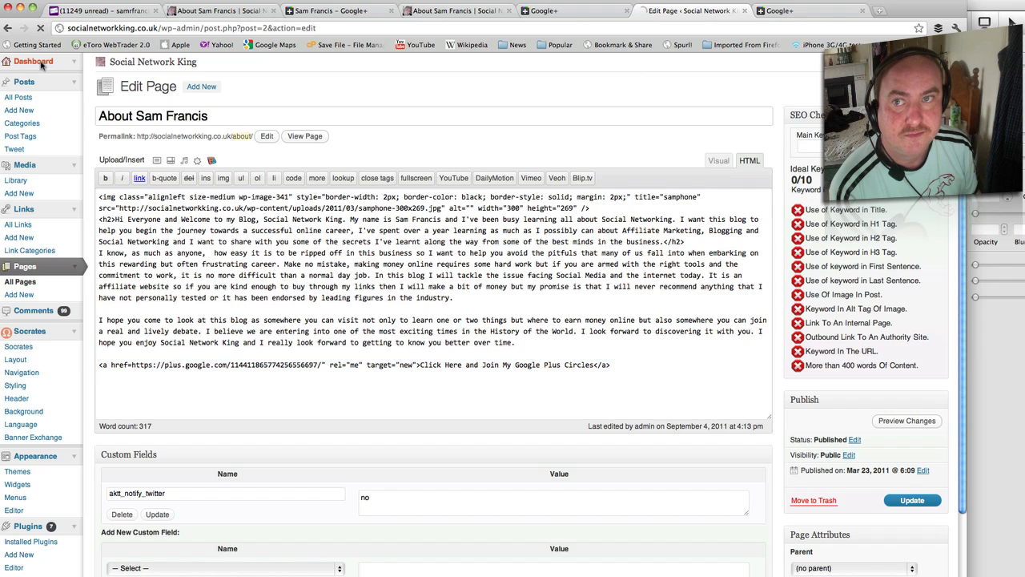
# Step: Leave the About page editor for the WordPress admin Dashboard
pyautogui.click(32, 61)
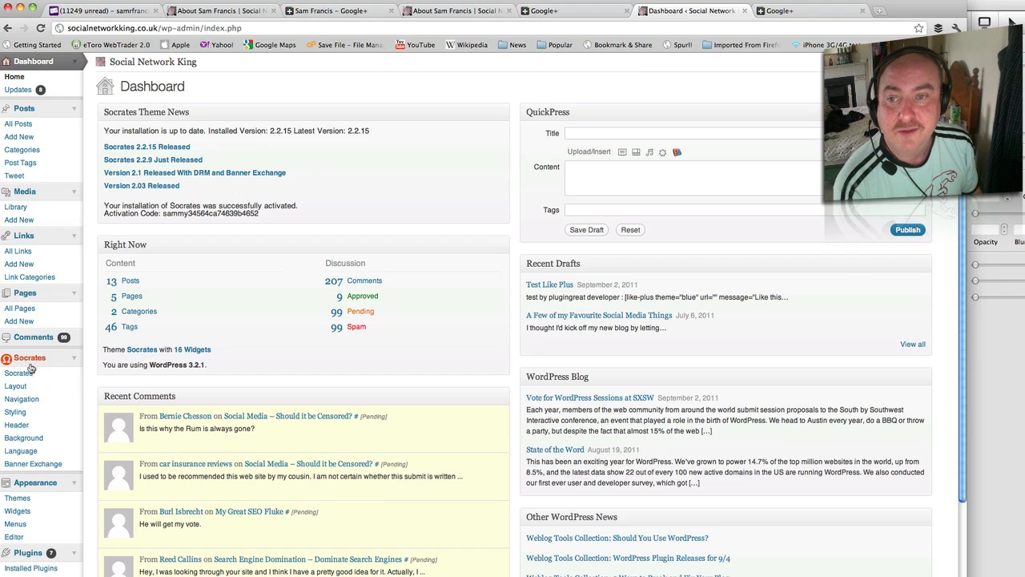
pyautogui.moveTo(16, 385)
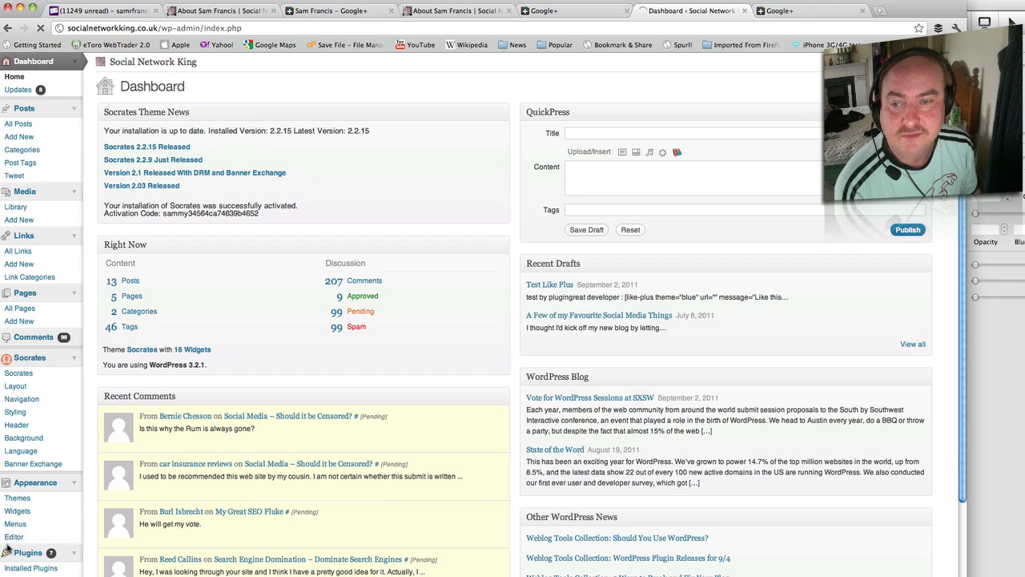
# Step: Show the Socrates theme's footer.php down to the footerContent div with its rel=author About link
pyautogui.click(13, 536)
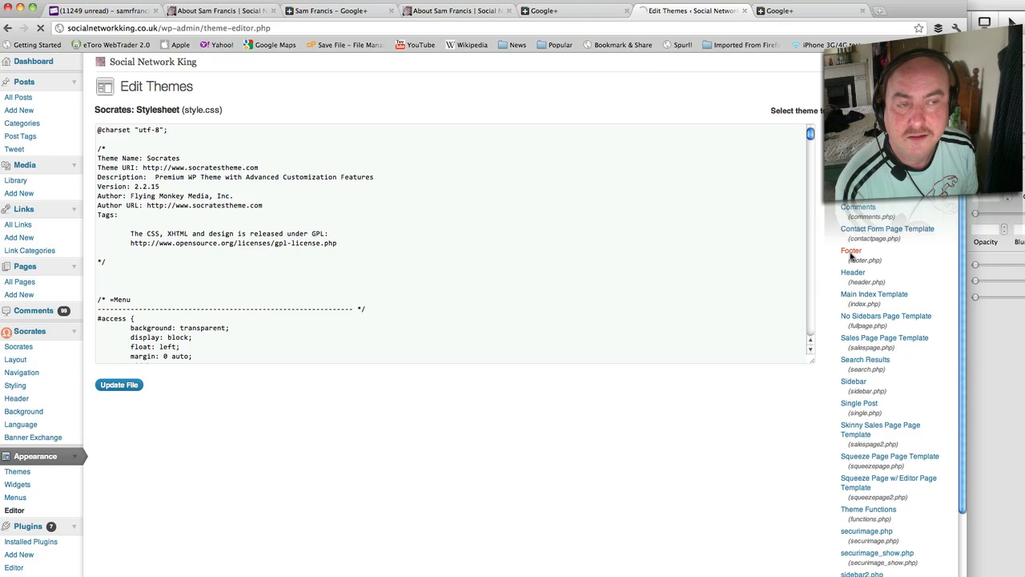
pyautogui.click(851, 255)
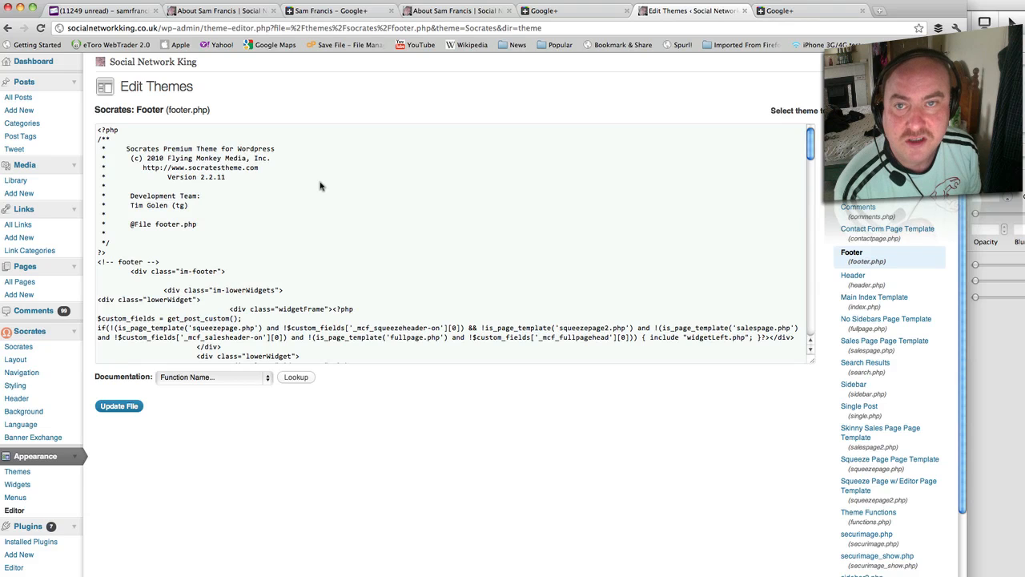
pyautogui.scroll(-3)
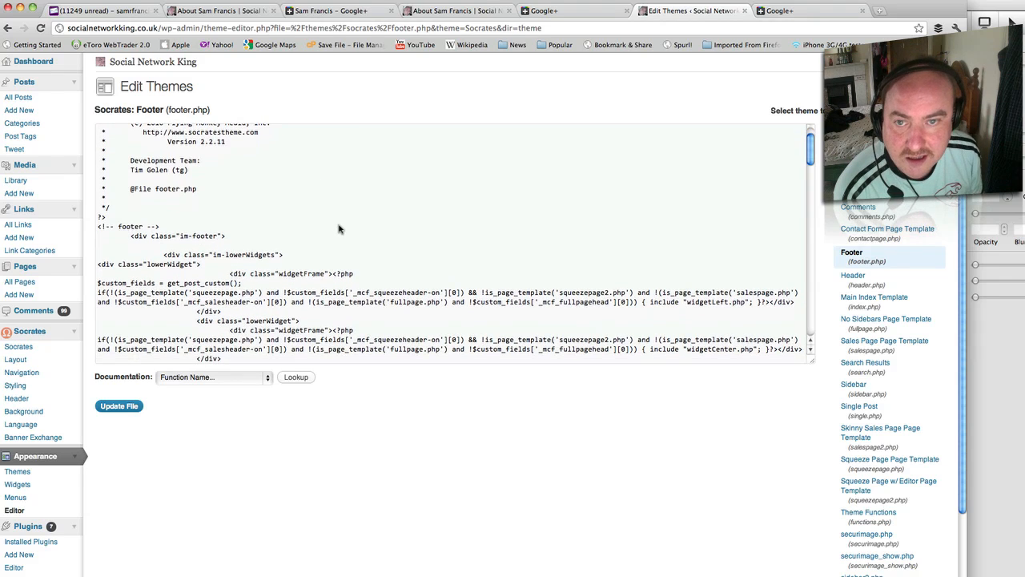
pyautogui.scroll(-3)
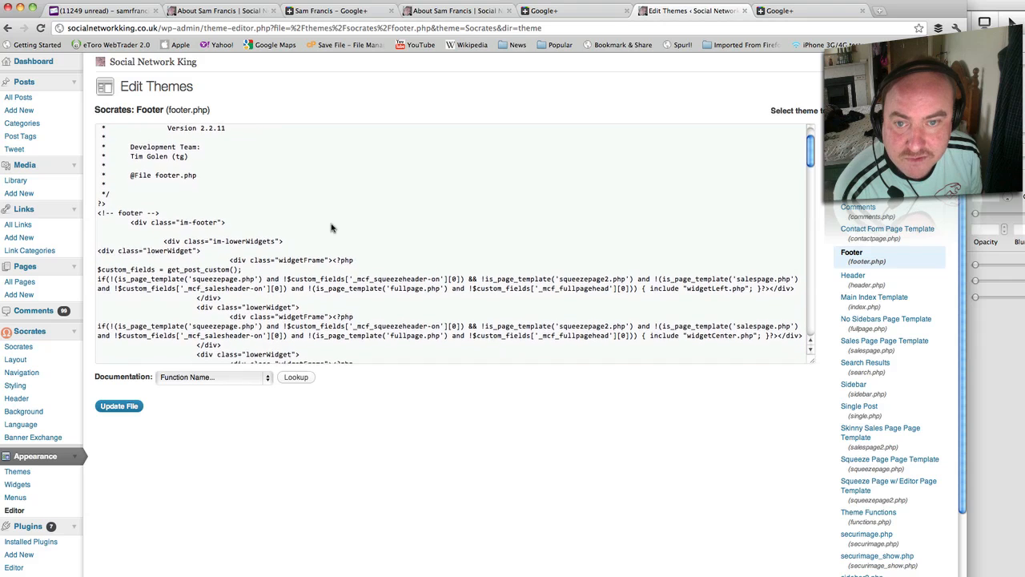
pyautogui.scroll(-3)
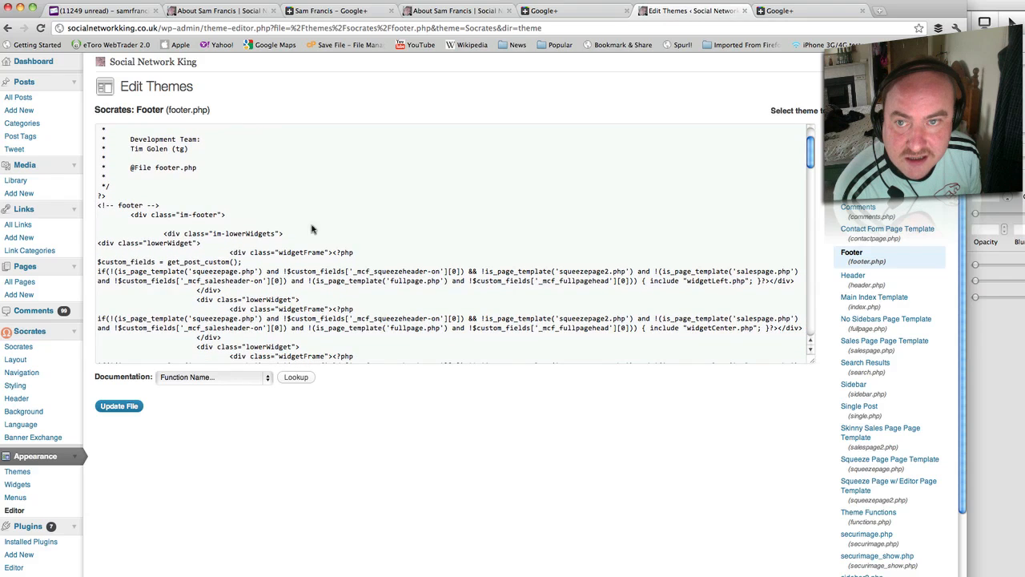
pyautogui.moveTo(176, 225)
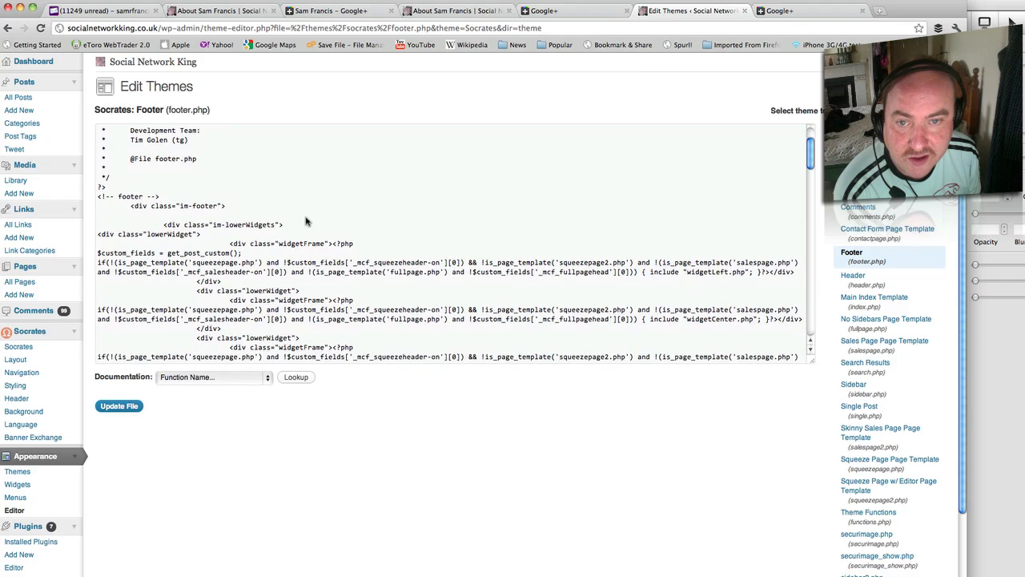
pyautogui.scroll(-3)
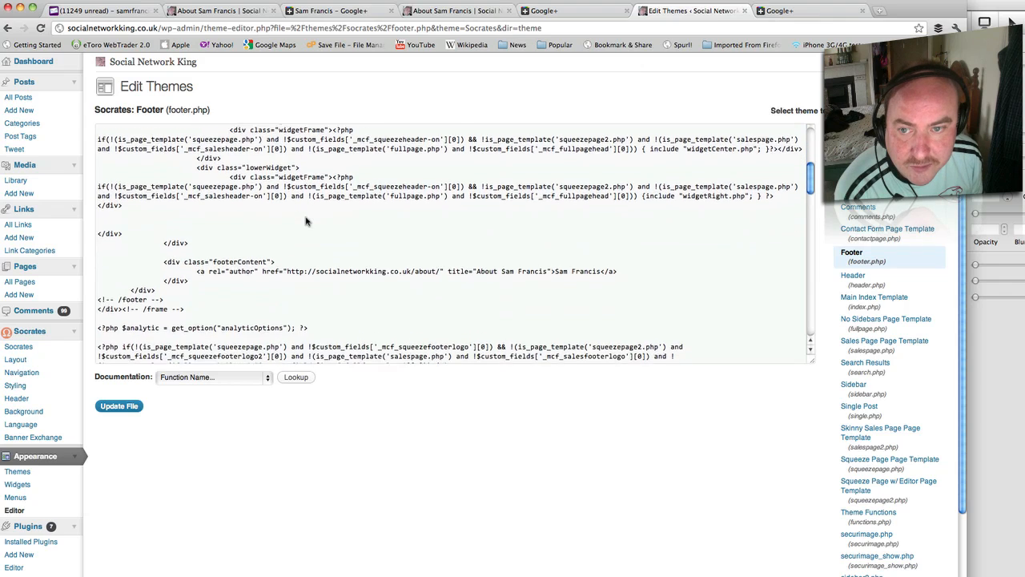
pyautogui.scroll(-3)
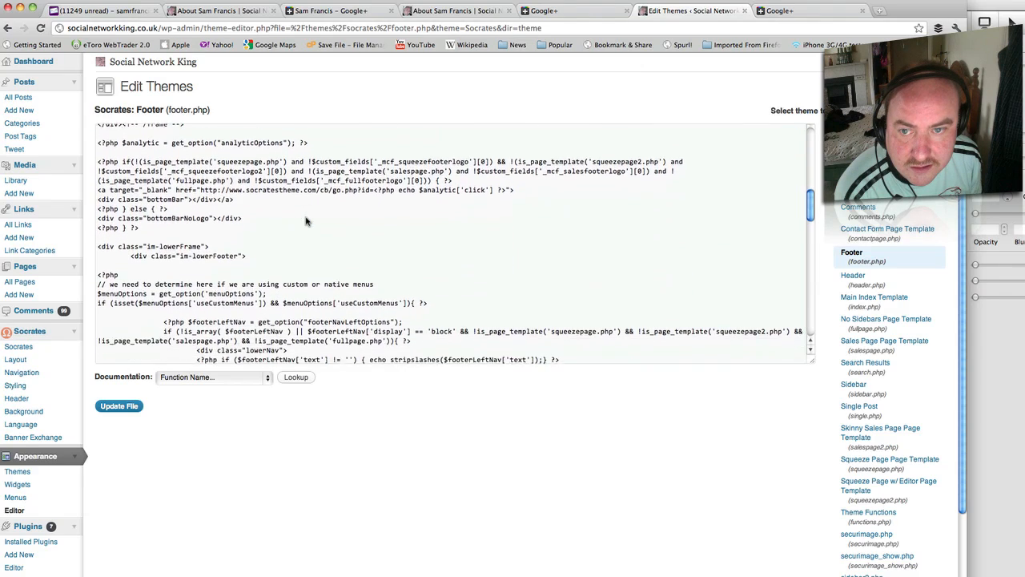
pyautogui.scroll(-3)
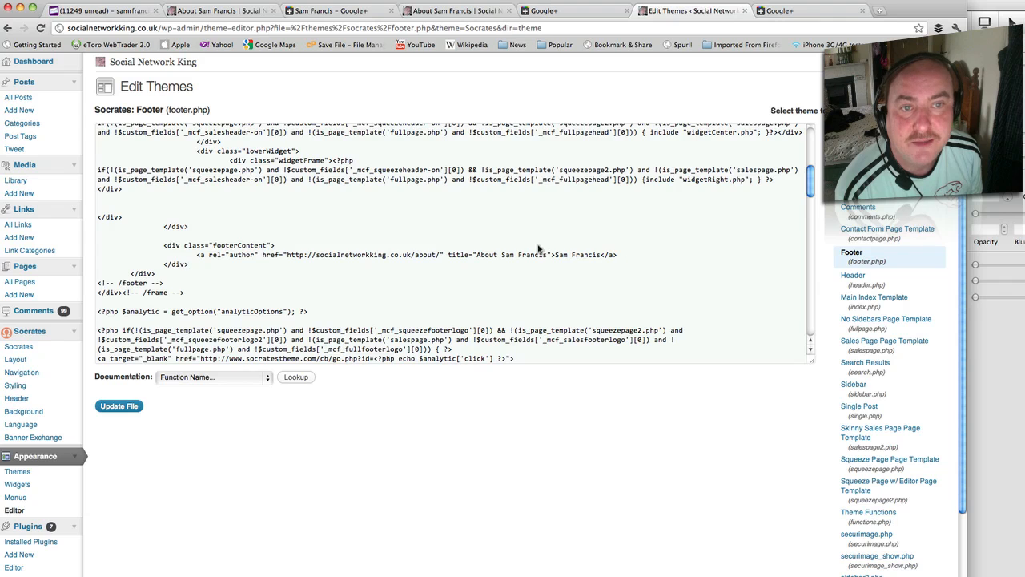
pyautogui.moveTo(439, 247)
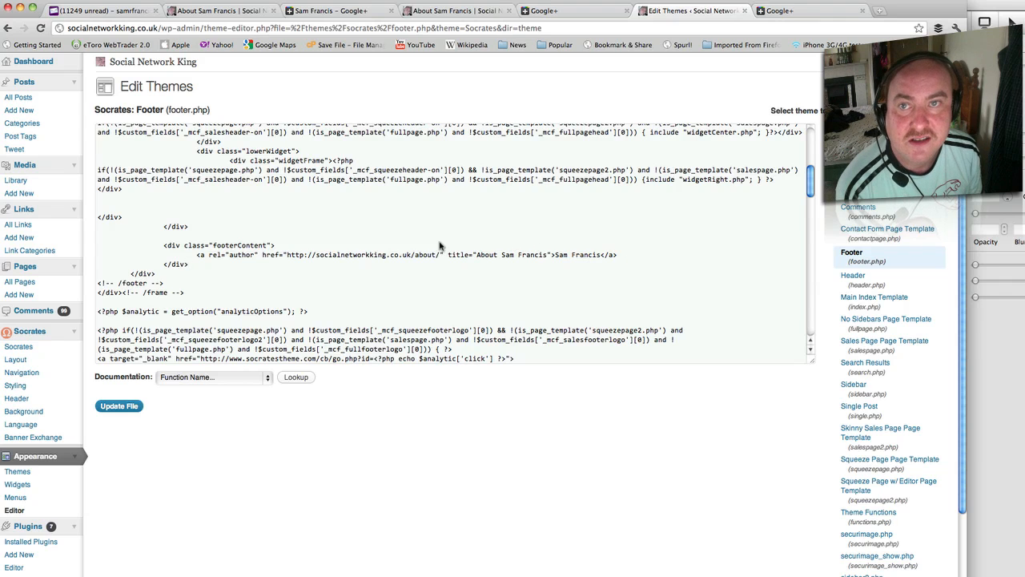